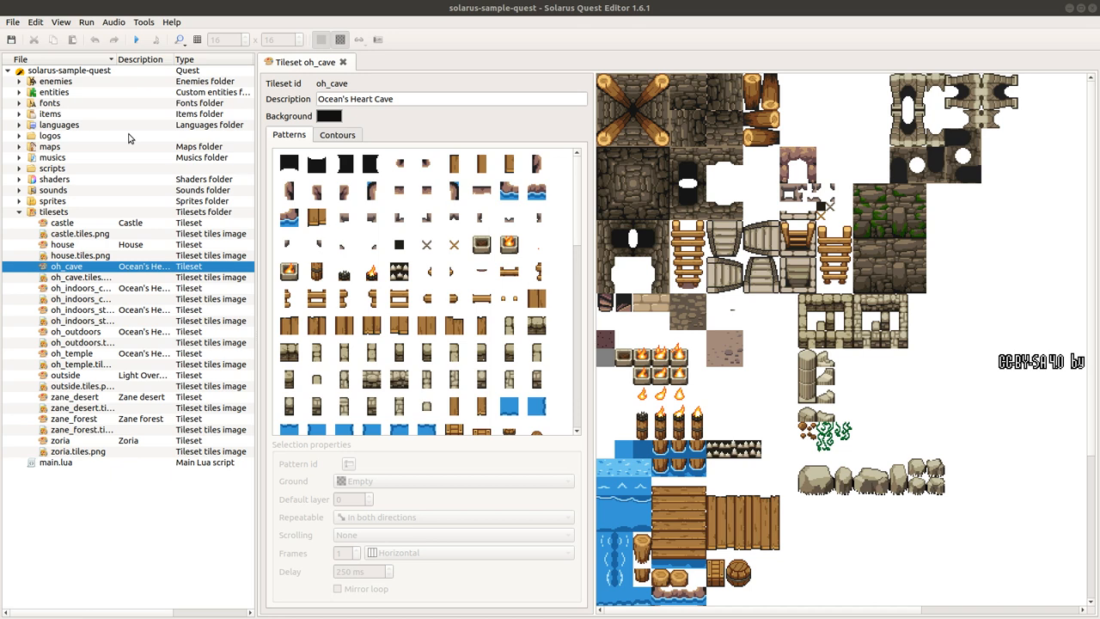
Step: Expand the items folder in the quest tree, then collapse it again
{"action": "left_click", "coordinate": [19, 113]}
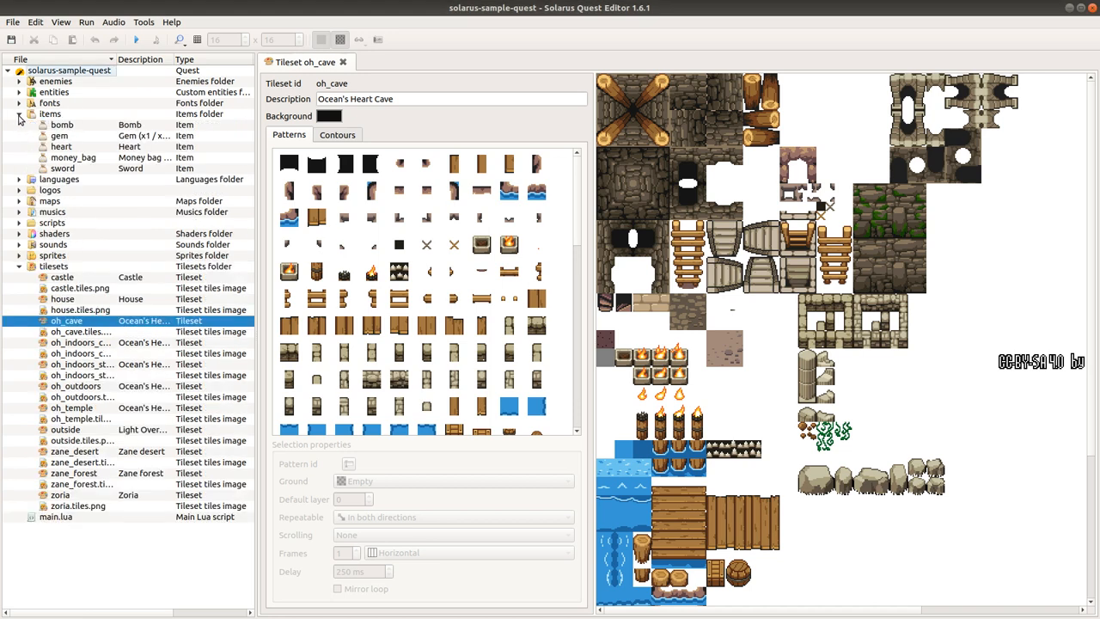
{"action": "left_click", "coordinate": [19, 114]}
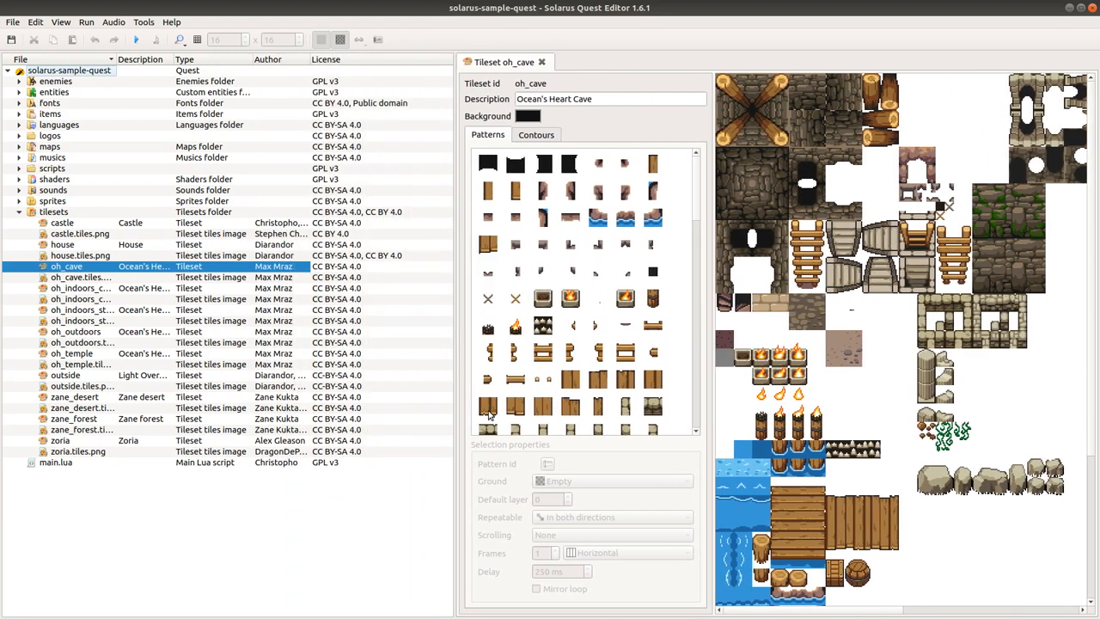
Step: Select the oh_outdoors tileset, then begin selecting the group of indoor tileset files
{"action": "left_click", "coordinate": [76, 331]}
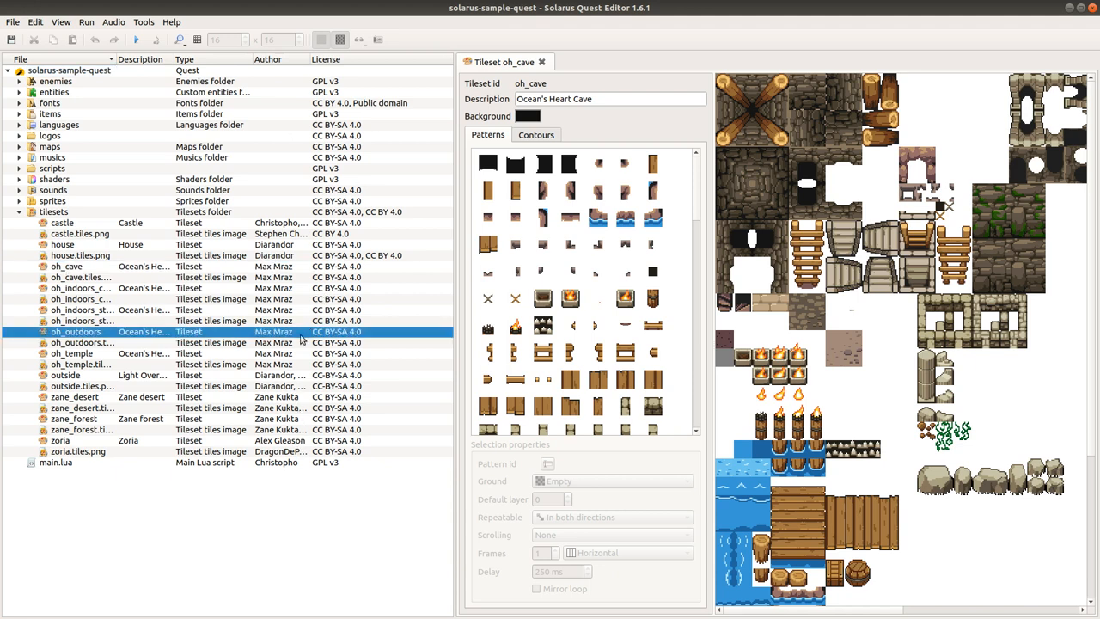
{"action": "mouse_move", "coordinate": [67, 331]}
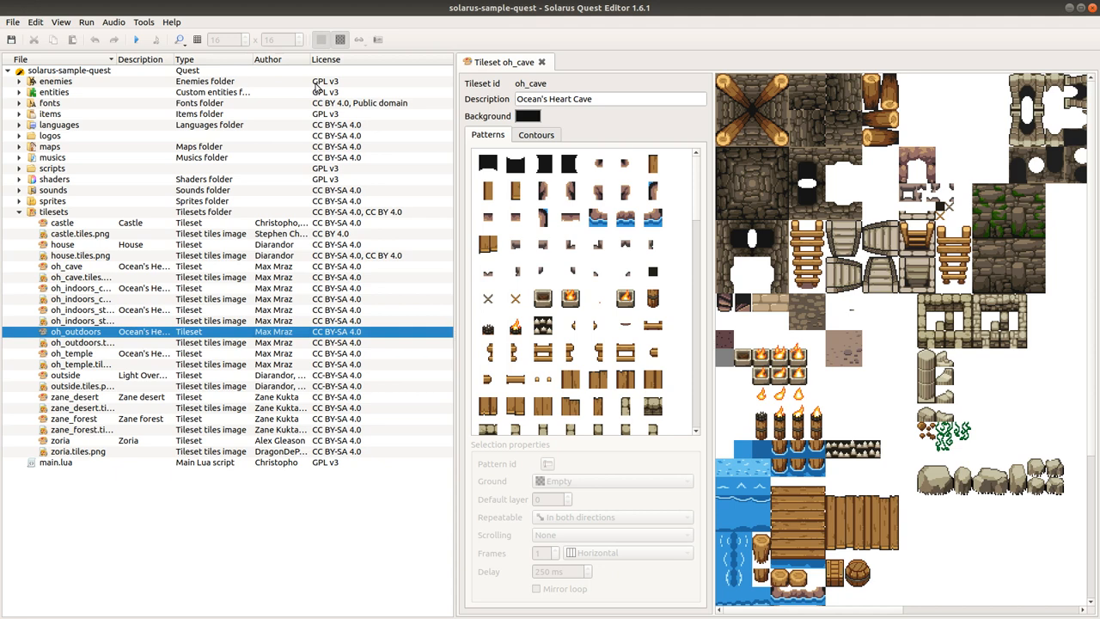
{"action": "mouse_move", "coordinate": [365, 316]}
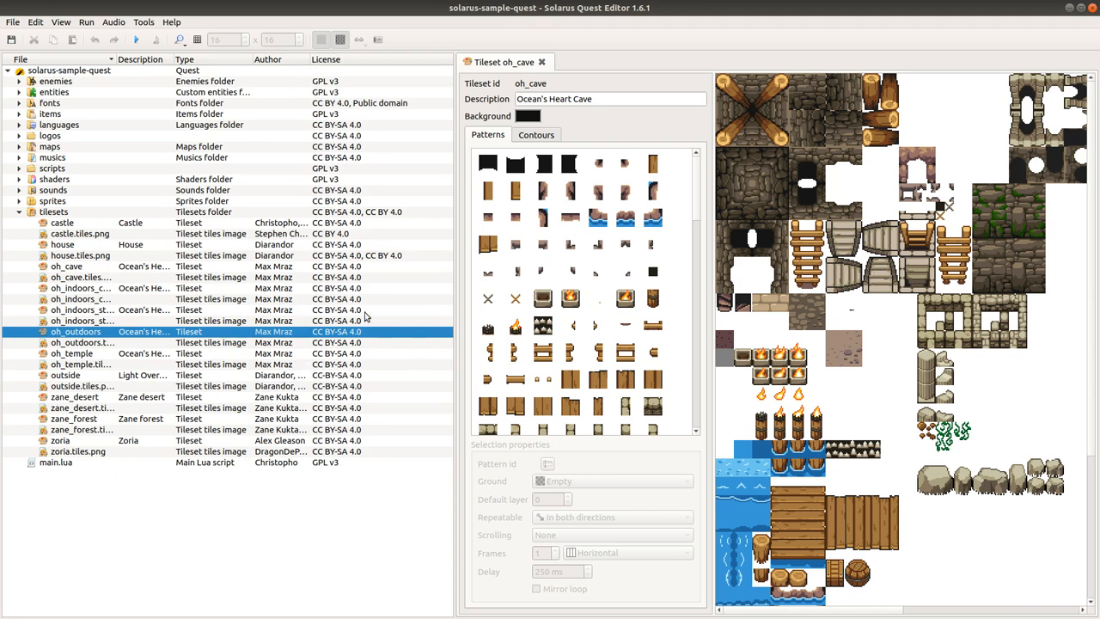
{"action": "mouse_move", "coordinate": [412, 380]}
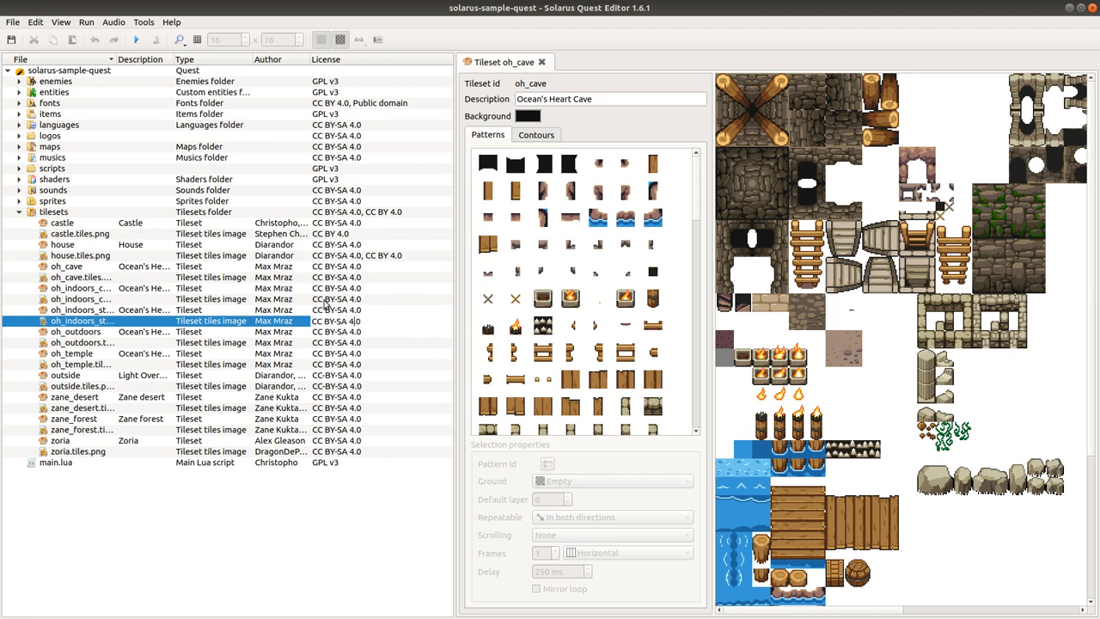
{"action": "left_click", "coordinate": [80, 255]}
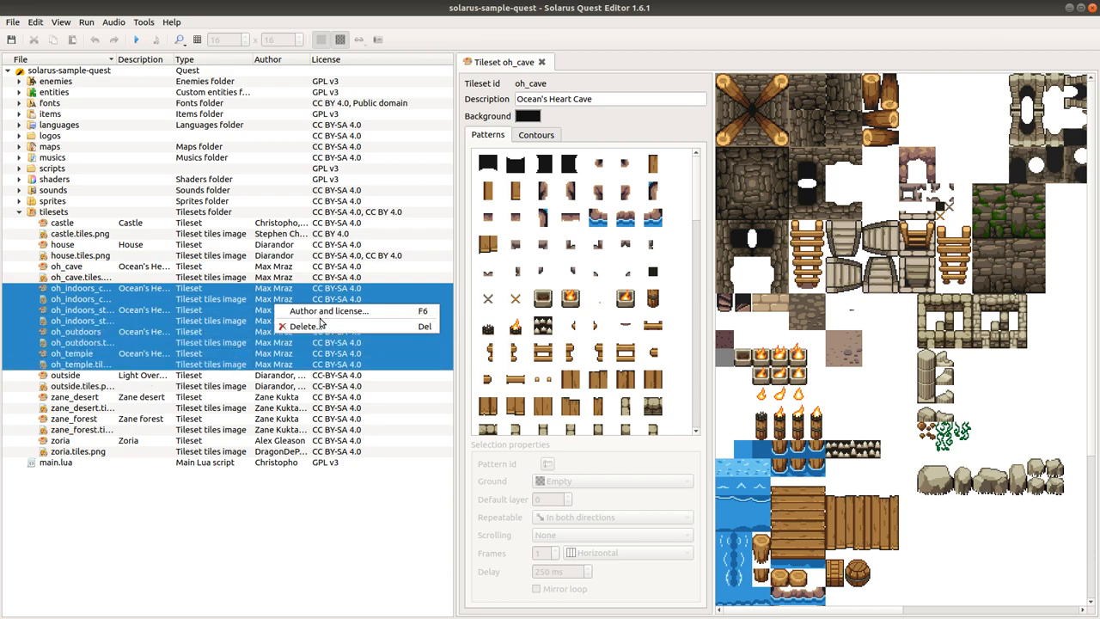
Step: View the selected tilesets' author and license information, then cancel without changes
{"action": "left_click", "coordinate": [327, 311]}
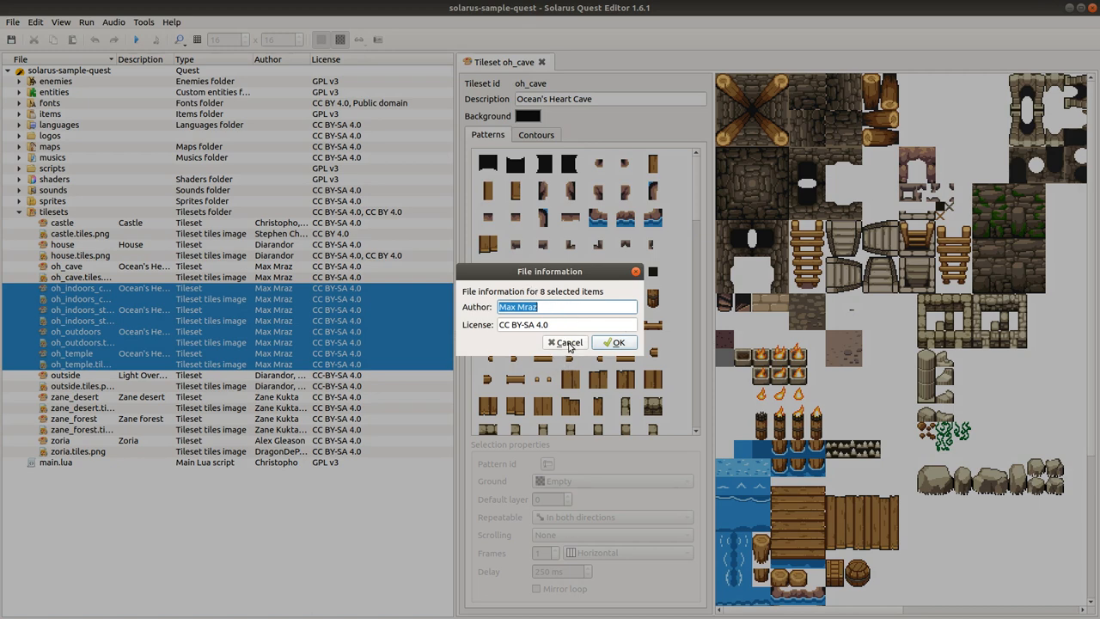
{"action": "left_click", "coordinate": [617, 342]}
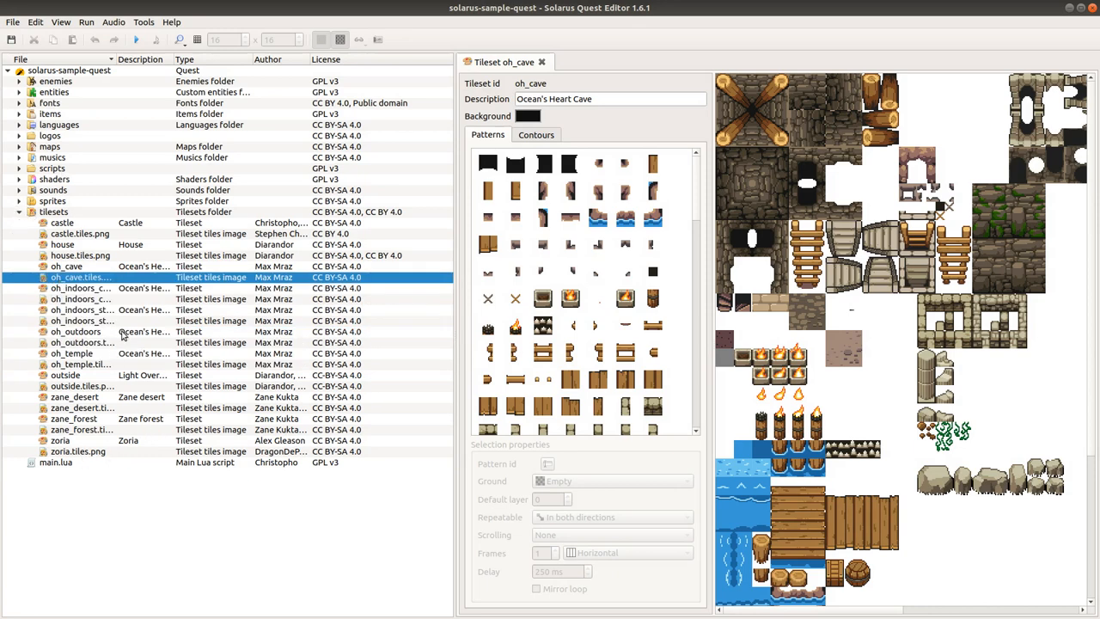
{"action": "mouse_move", "coordinate": [150, 423]}
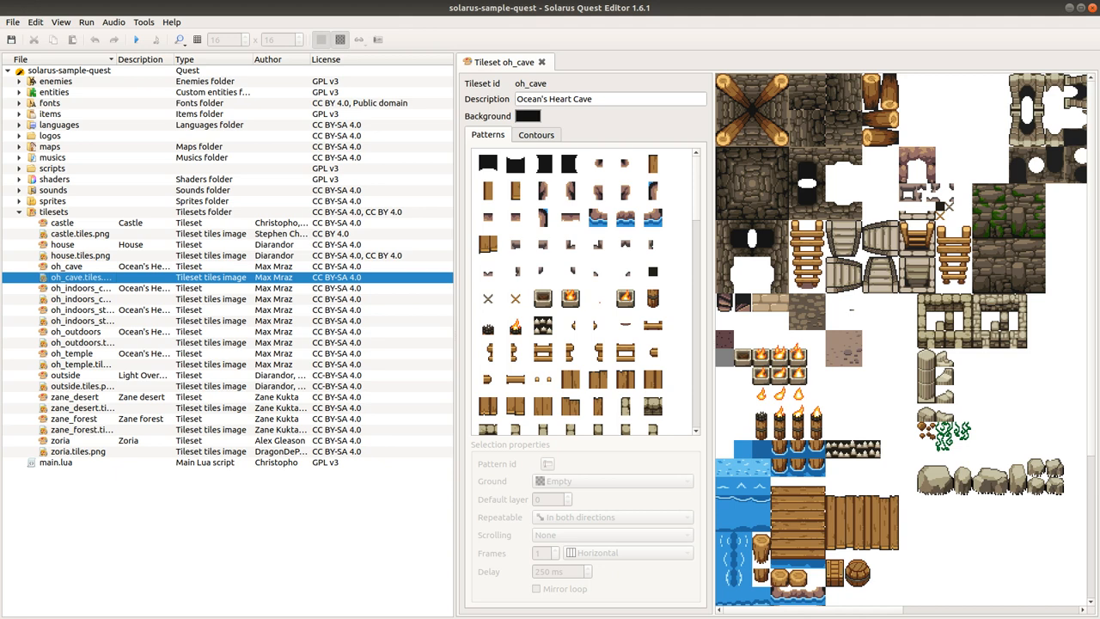
{"action": "mouse_move", "coordinate": [60, 41]}
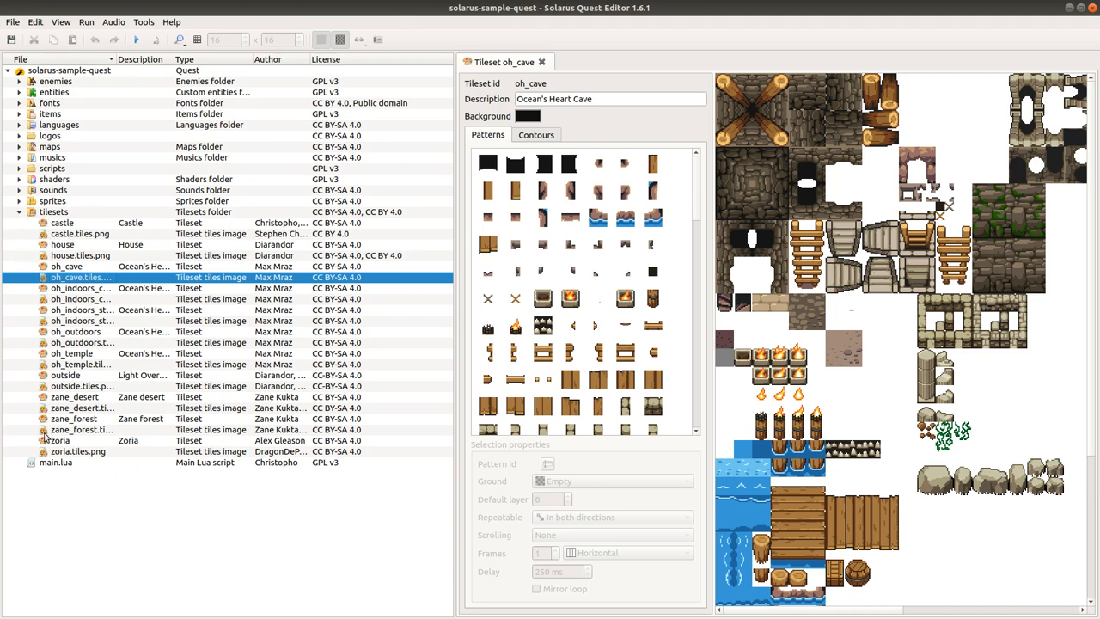
{"action": "mouse_move", "coordinate": [62, 228]}
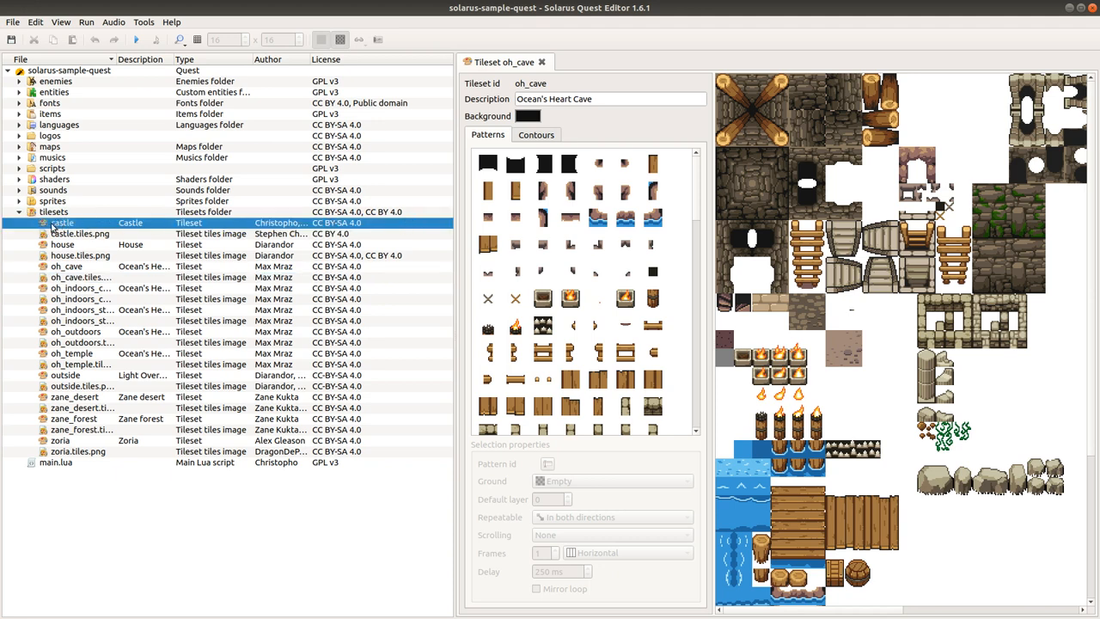
{"action": "mouse_move", "coordinate": [81, 234]}
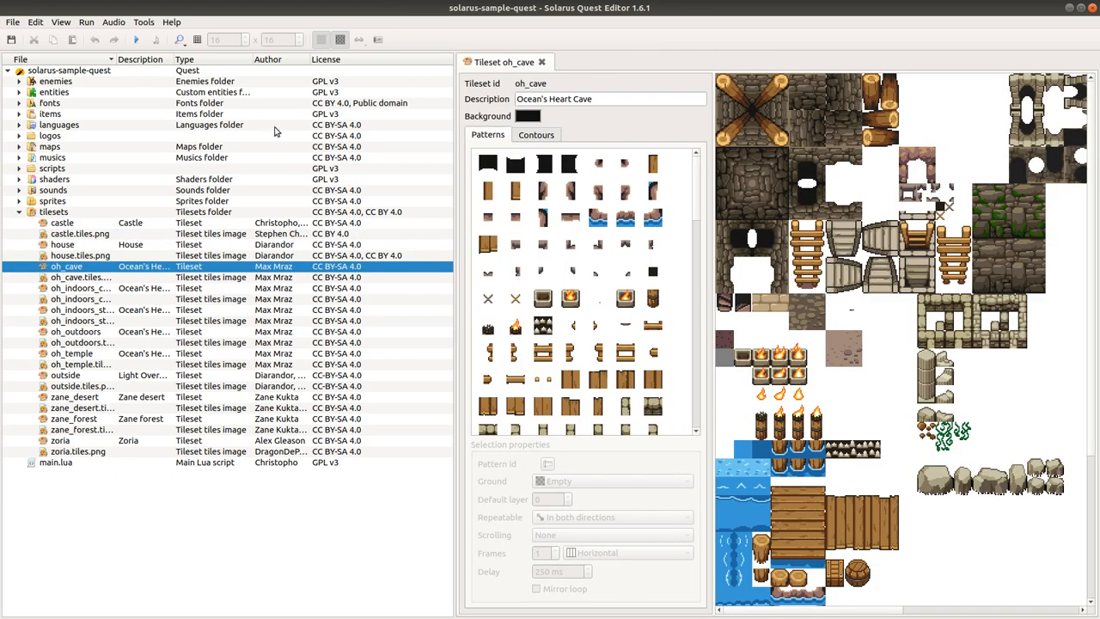
{"action": "left_click", "coordinate": [77, 277]}
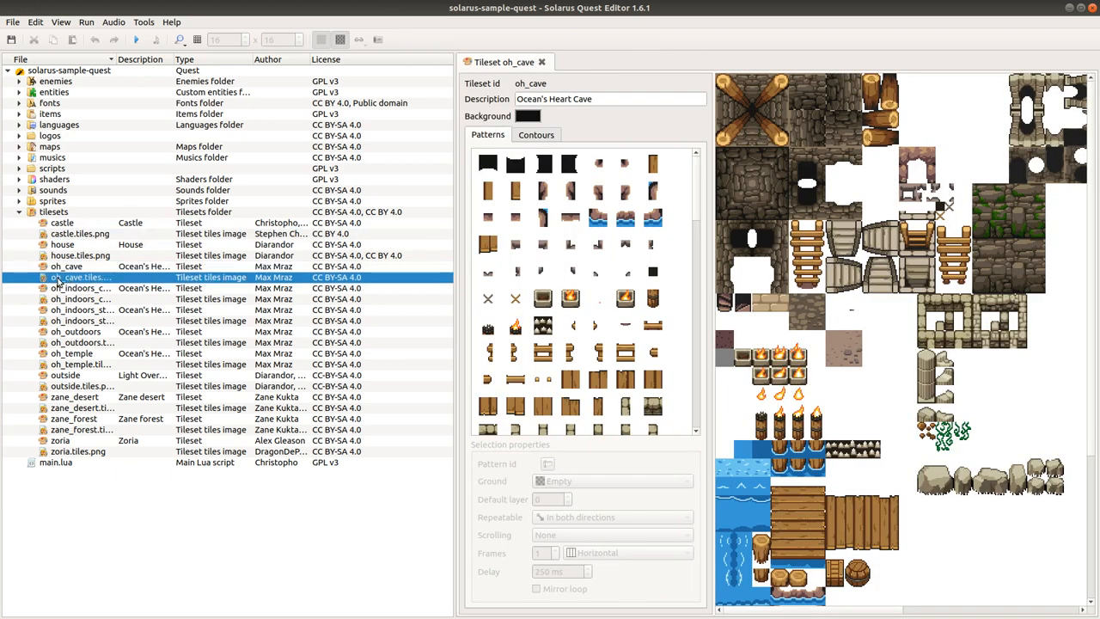
Step: Open oh_cave.tiles.png in its own tab and expand the maps folder
{"action": "double_click", "coordinate": [82, 277]}
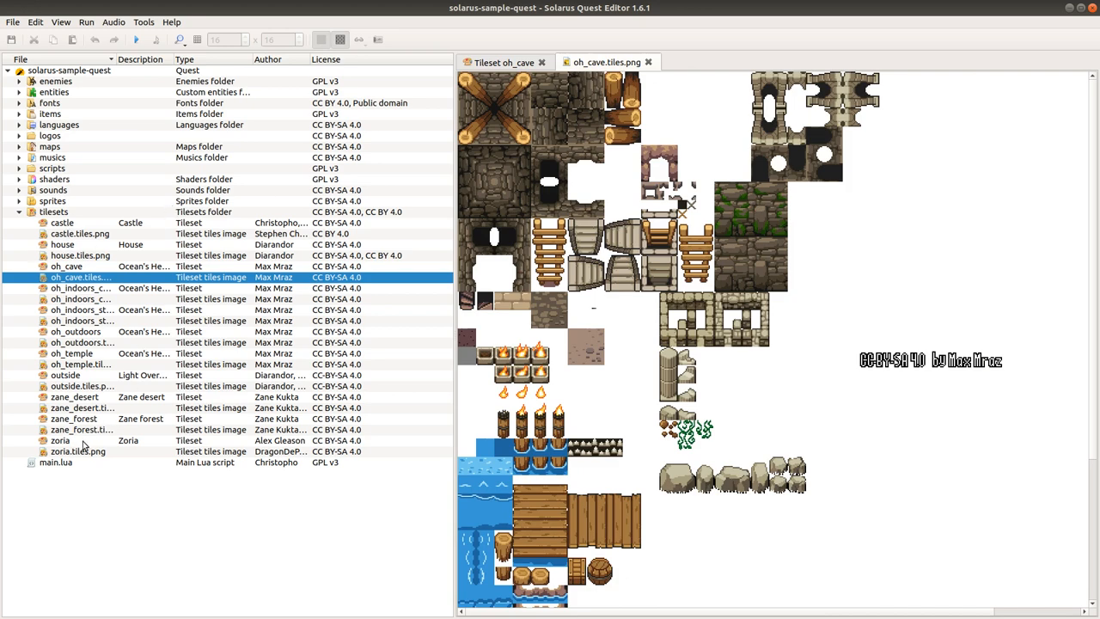
{"action": "mouse_move", "coordinate": [147, 350]}
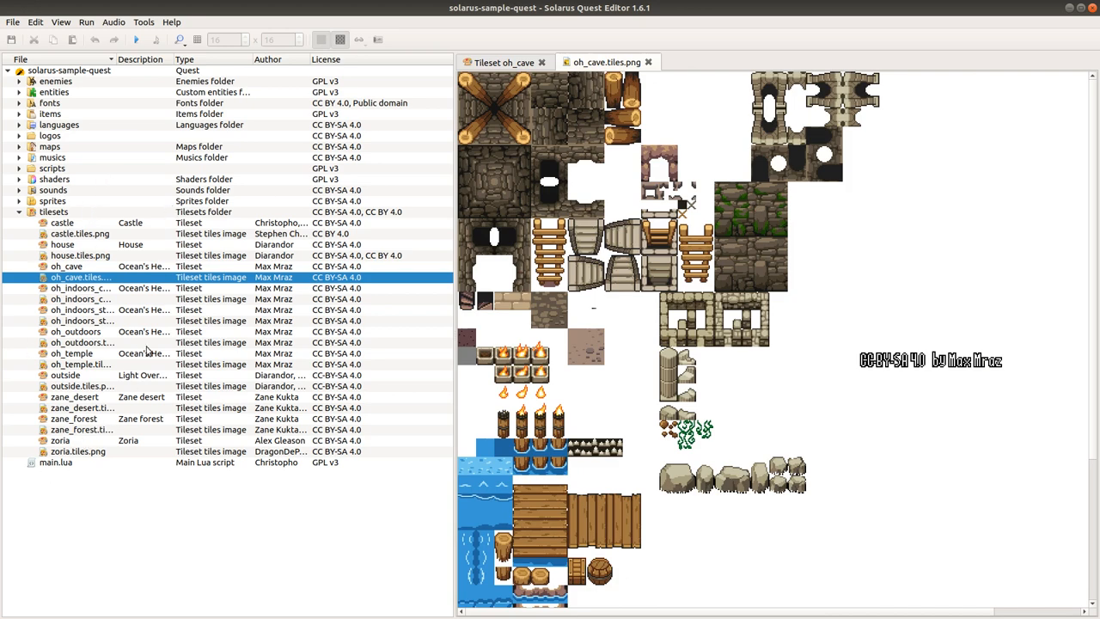
{"action": "mouse_move", "coordinate": [59, 308]}
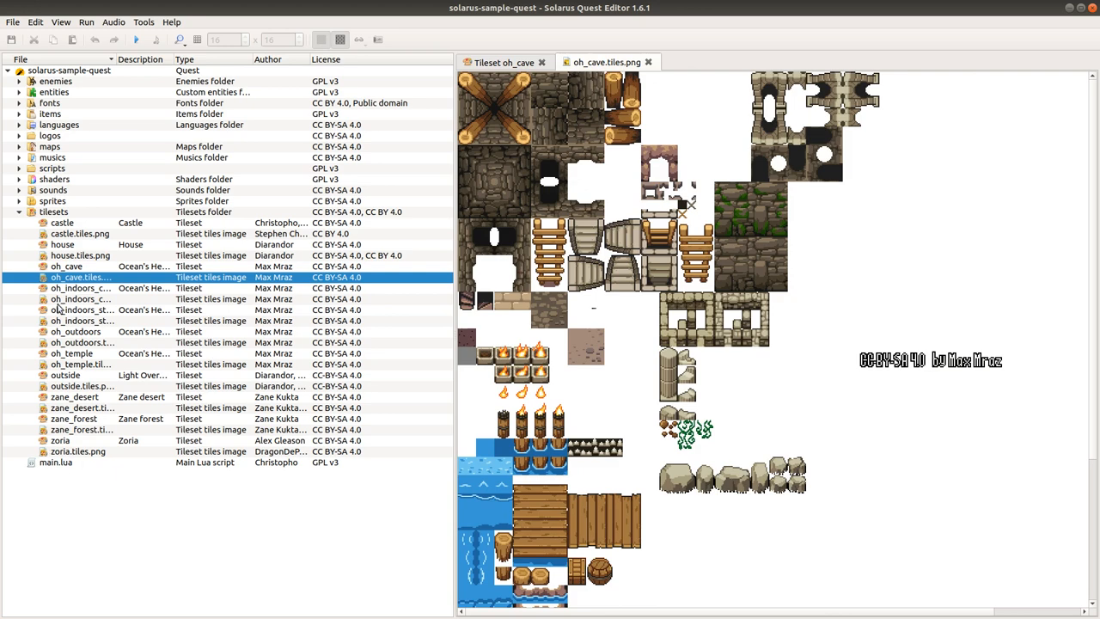
{"action": "mouse_move", "coordinate": [237, 286]}
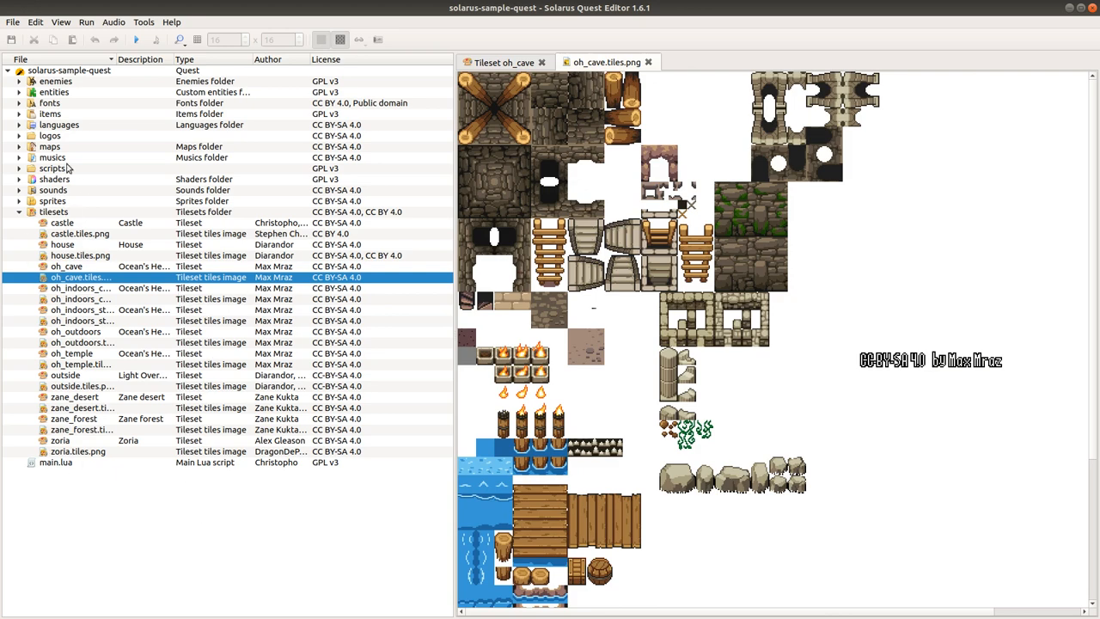
{"action": "left_click", "coordinate": [19, 146]}
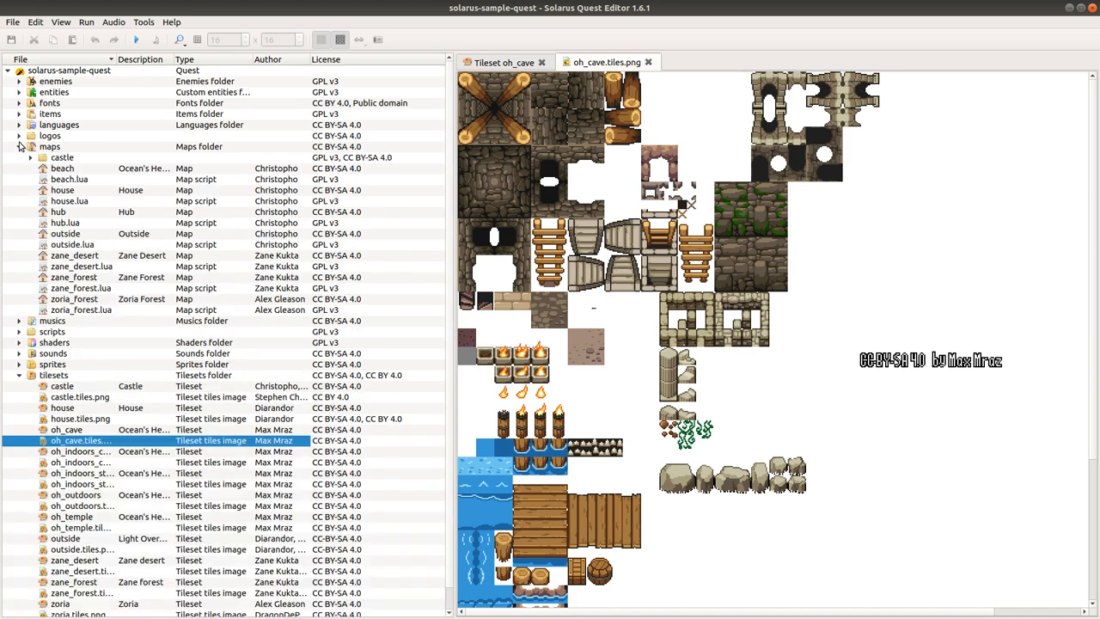
Step: Open the house map, then expand the sprites folder
{"action": "left_click", "coordinate": [62, 190]}
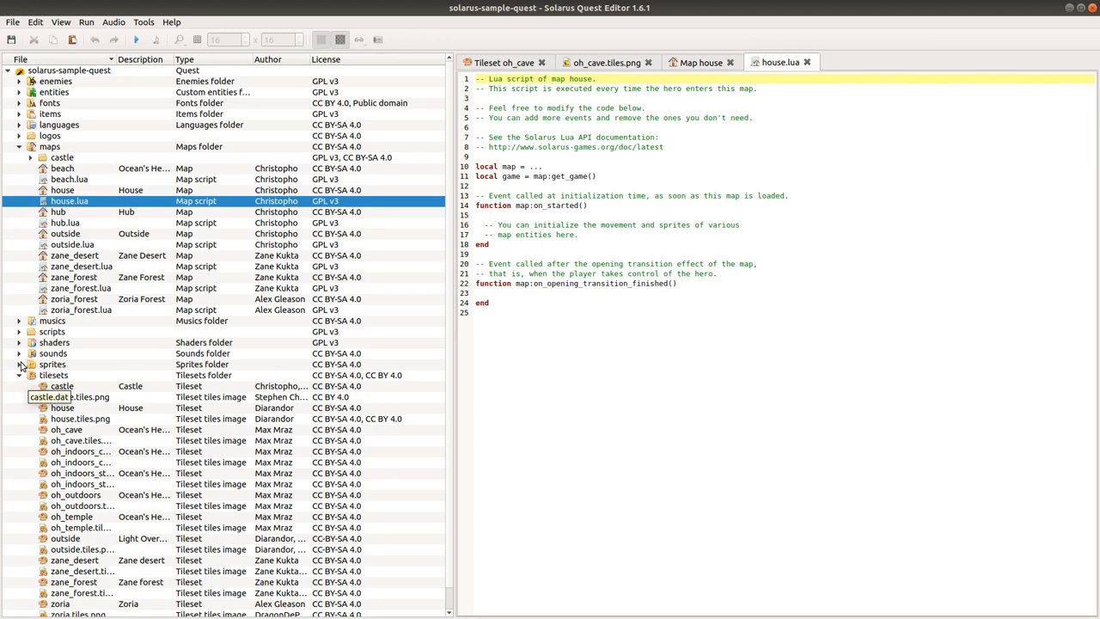
{"action": "left_click", "coordinate": [19, 364]}
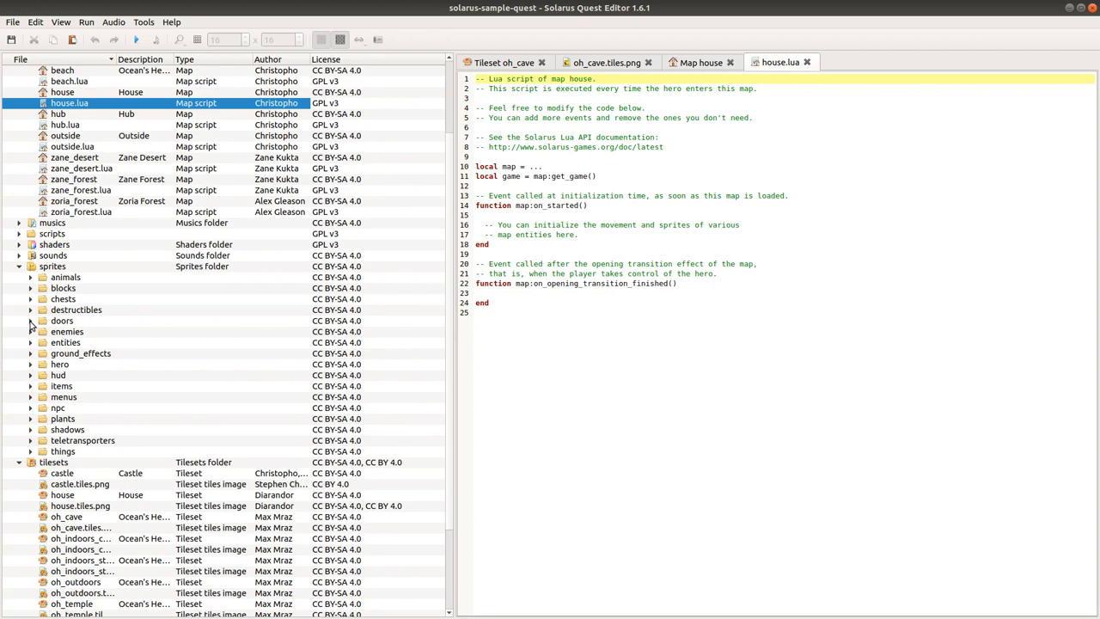
Step: Expand the doors sprites folder and open door.png in a new tab
{"action": "left_click", "coordinate": [31, 320]}
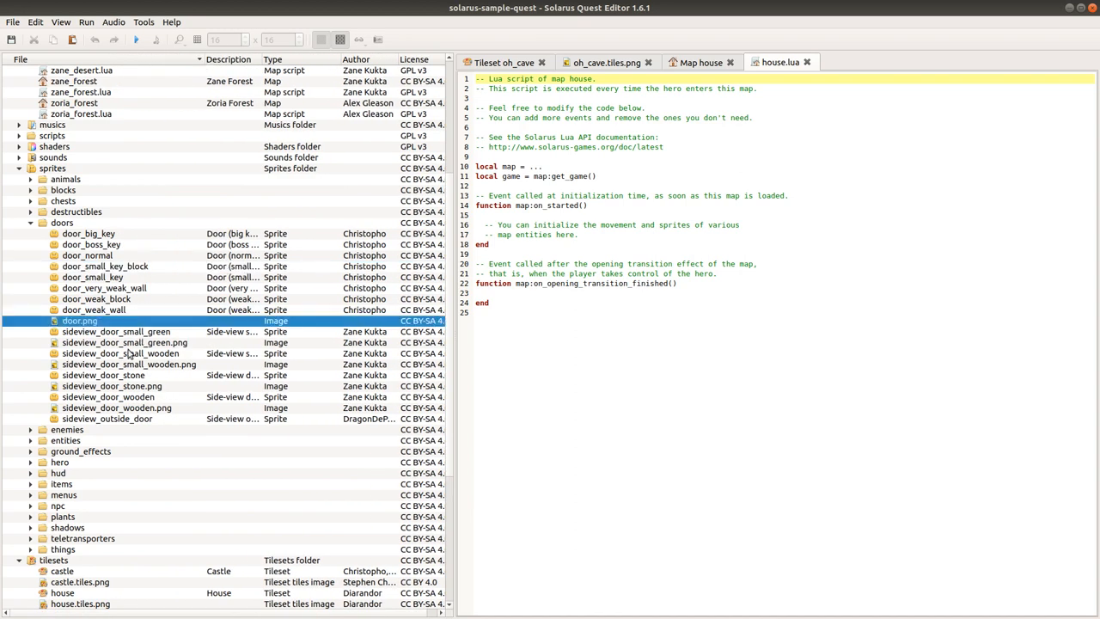
{"action": "double_click", "coordinate": [80, 321]}
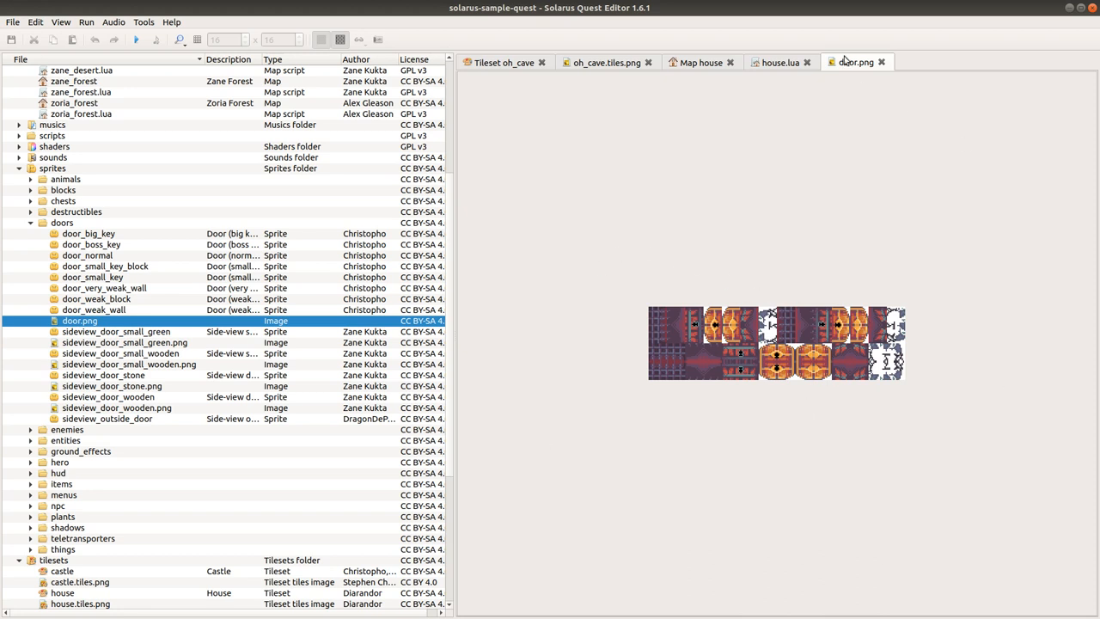
{"action": "mouse_move", "coordinate": [888, 437]}
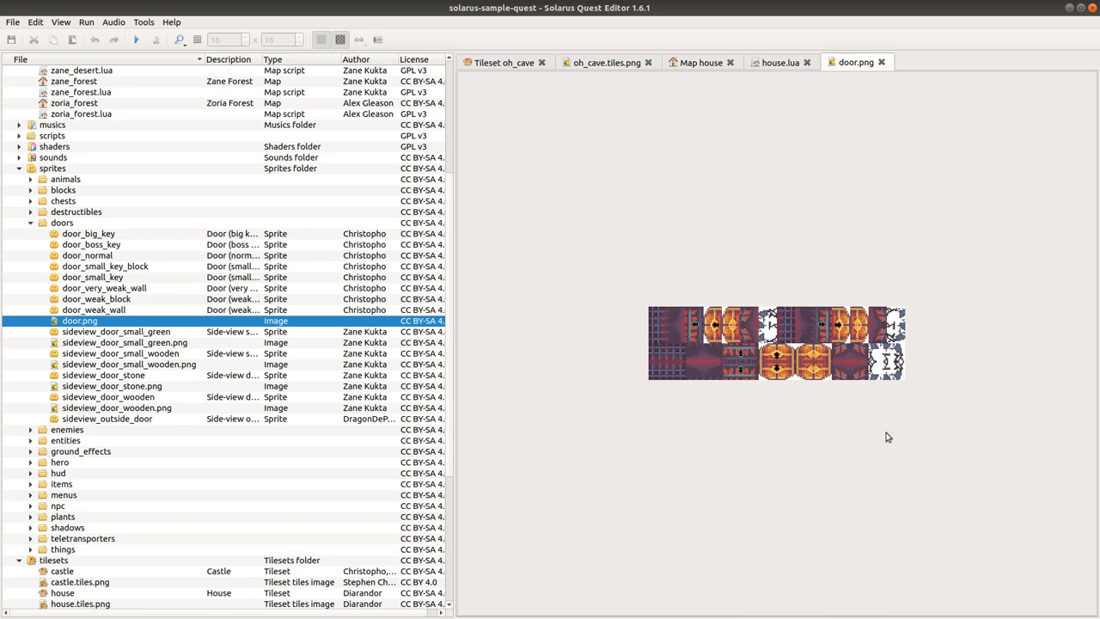